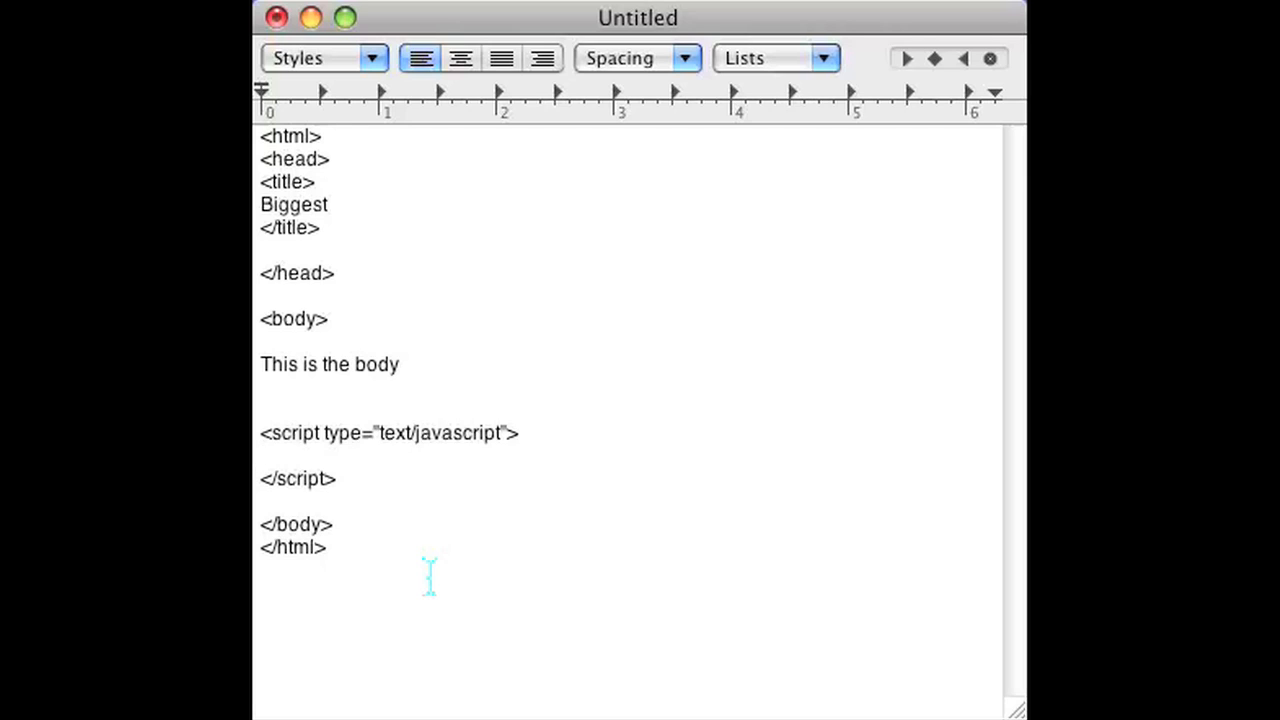
mouse_move(368, 432)
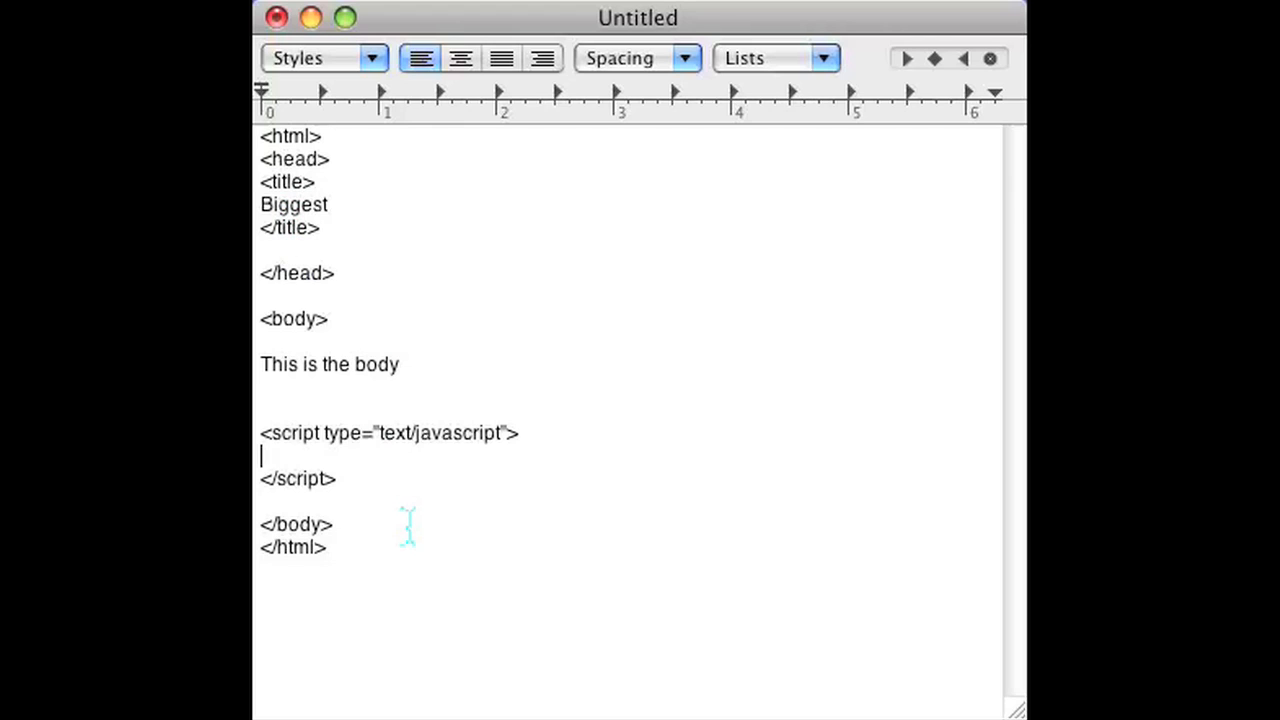
mouse_move(356, 456)
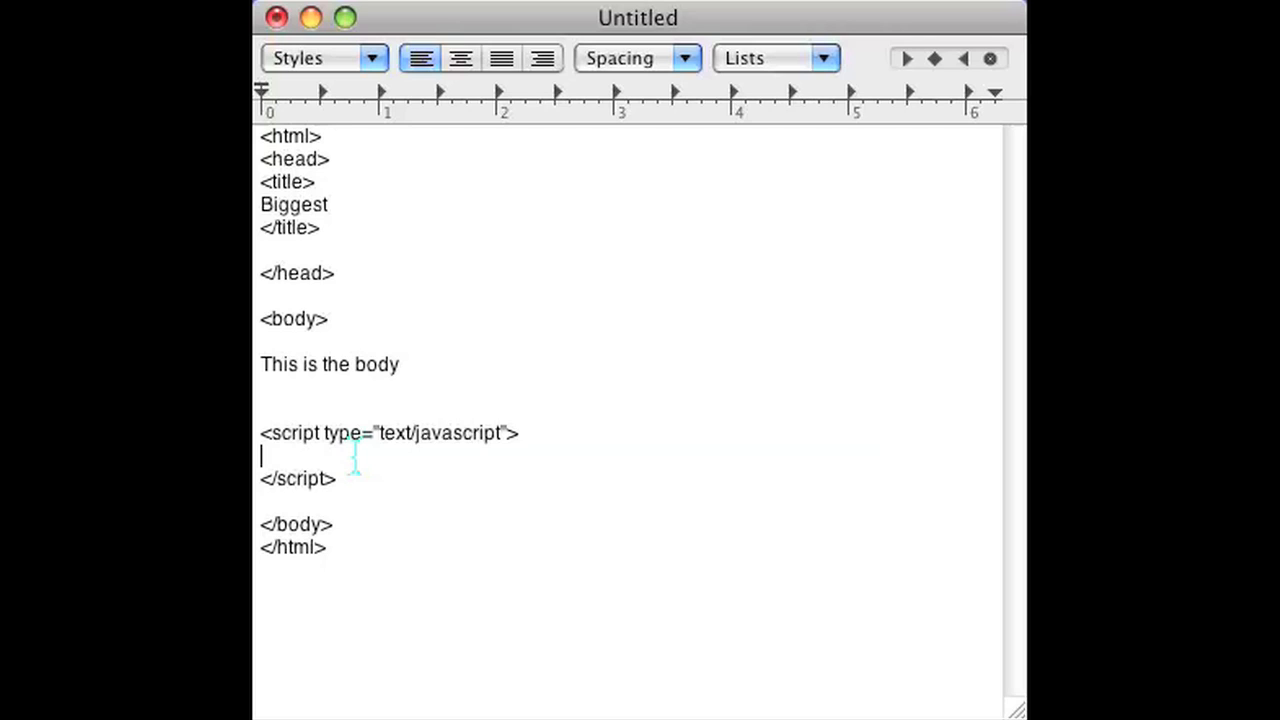
Declare var doubles = new Array and assign doubles[0]=5, doubles[1]=238, doubles[2]=12.
type("var doubles = new Araray();")
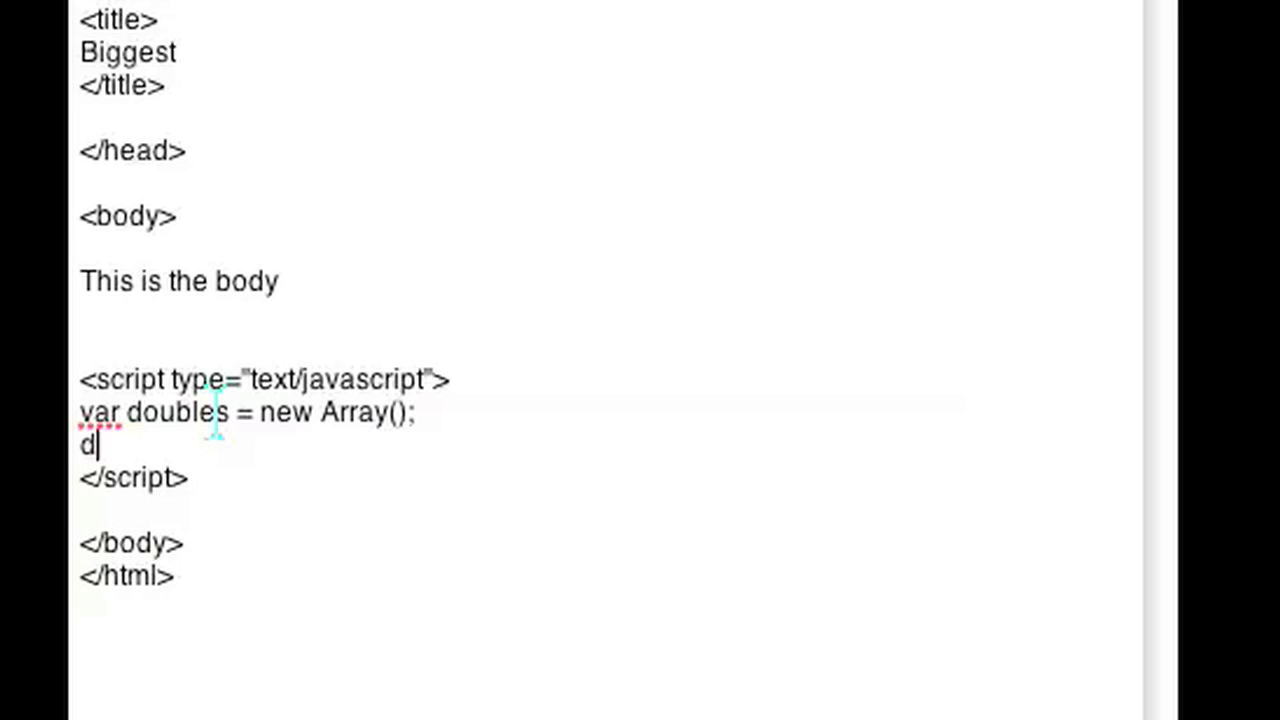
type("ouble")
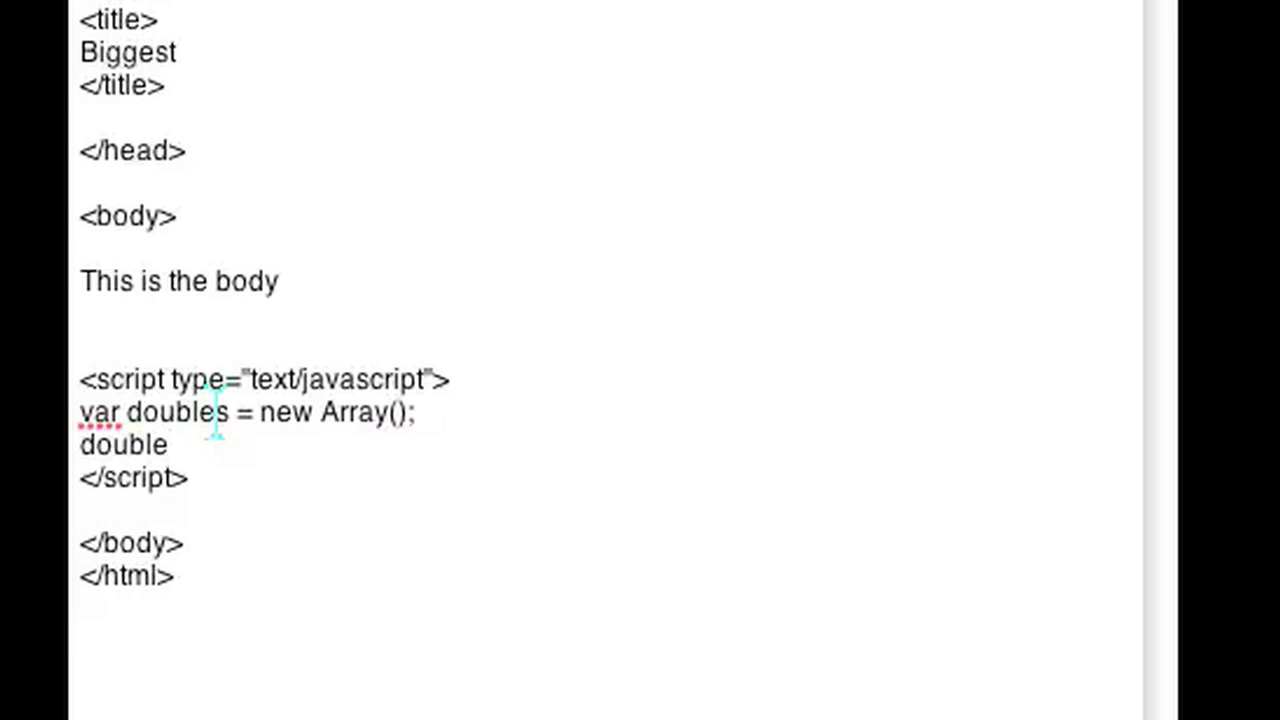
type("[0")
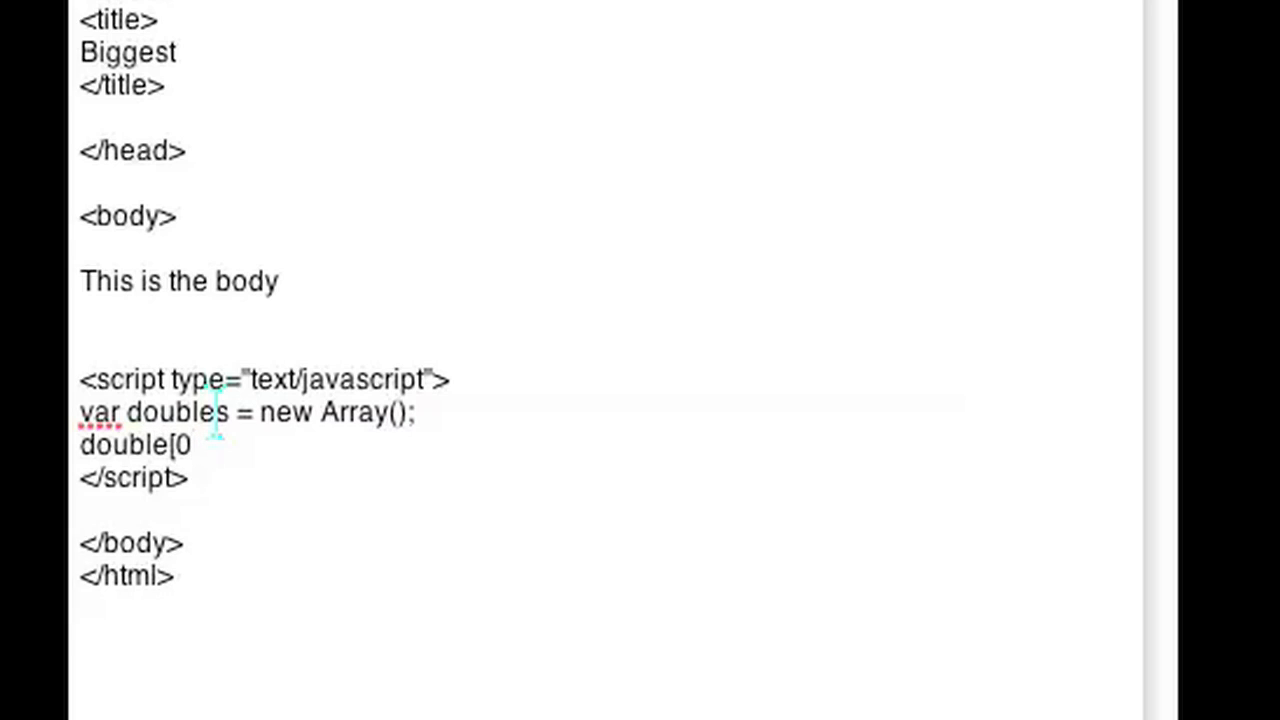
type("}")
type("doj")
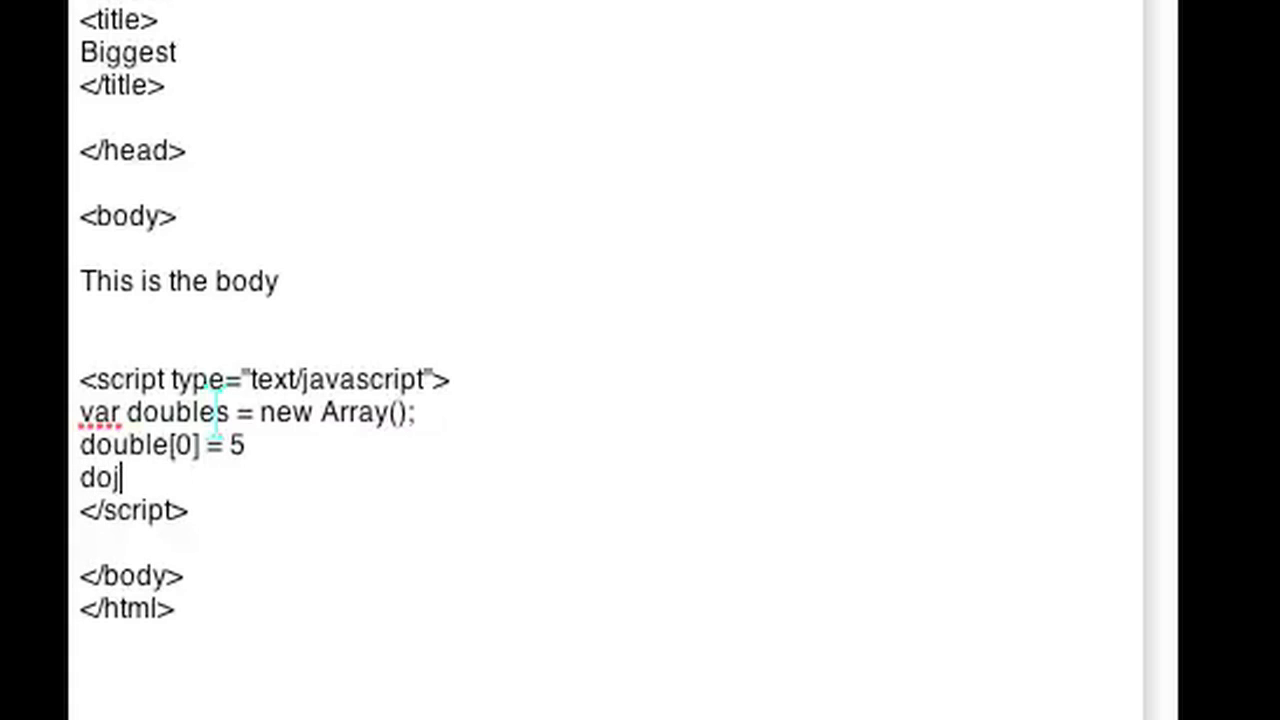
type("uble[")
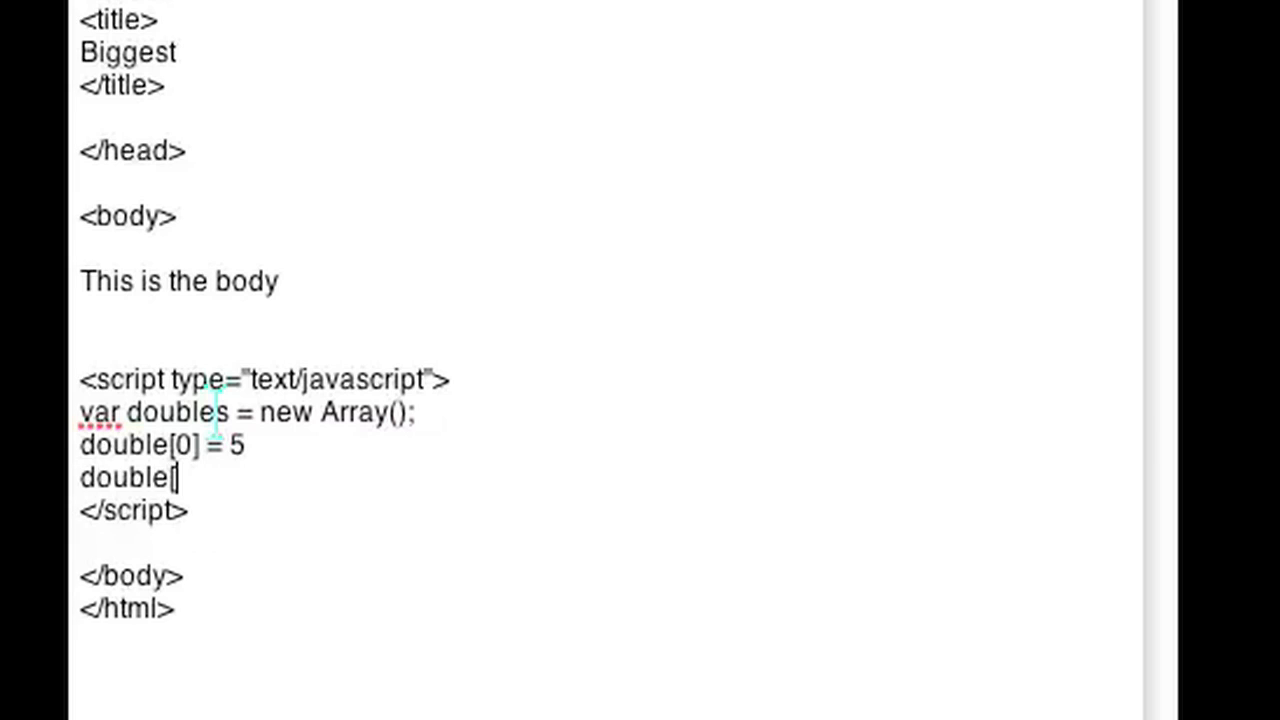
type("1=")
type("double")
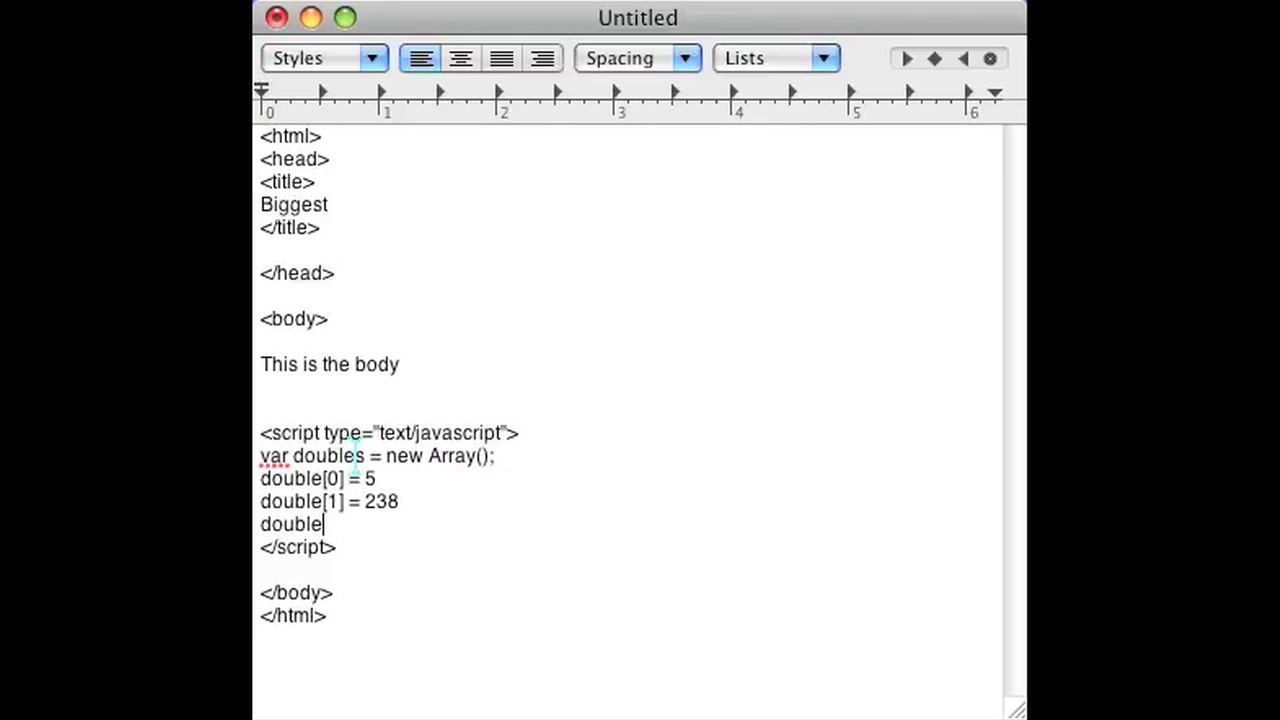
type("[2")
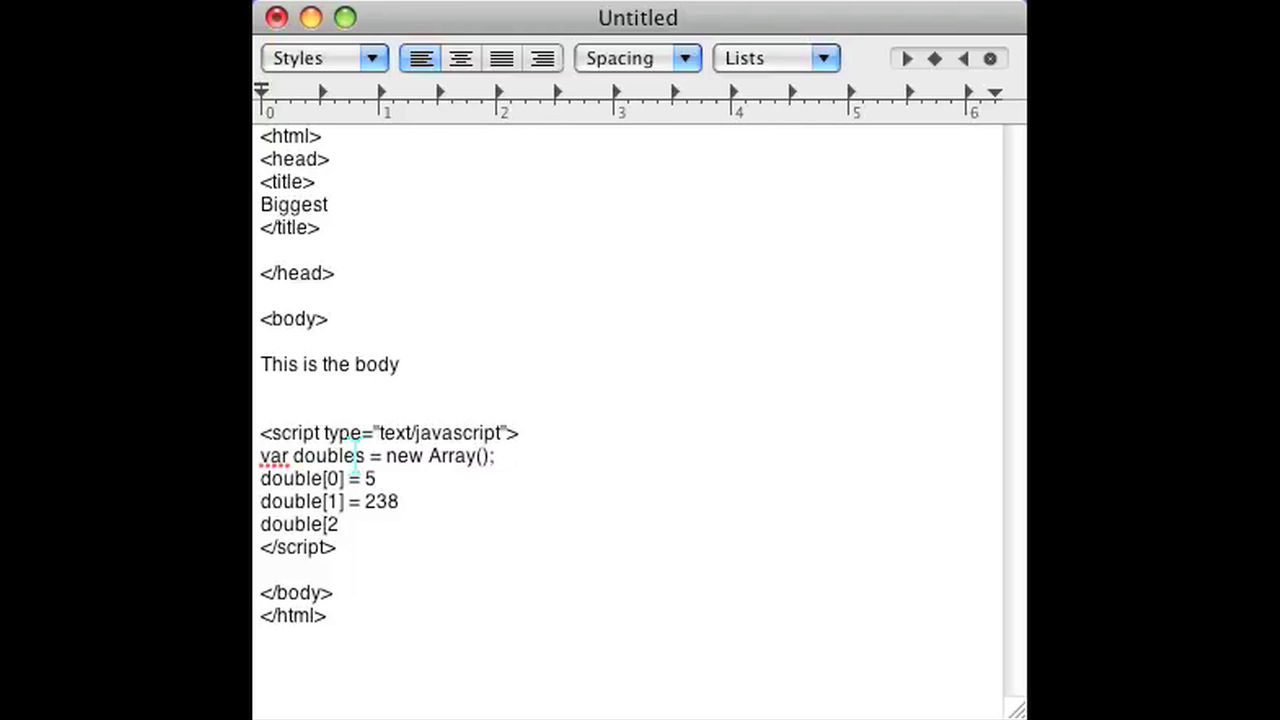
type("] = 12")
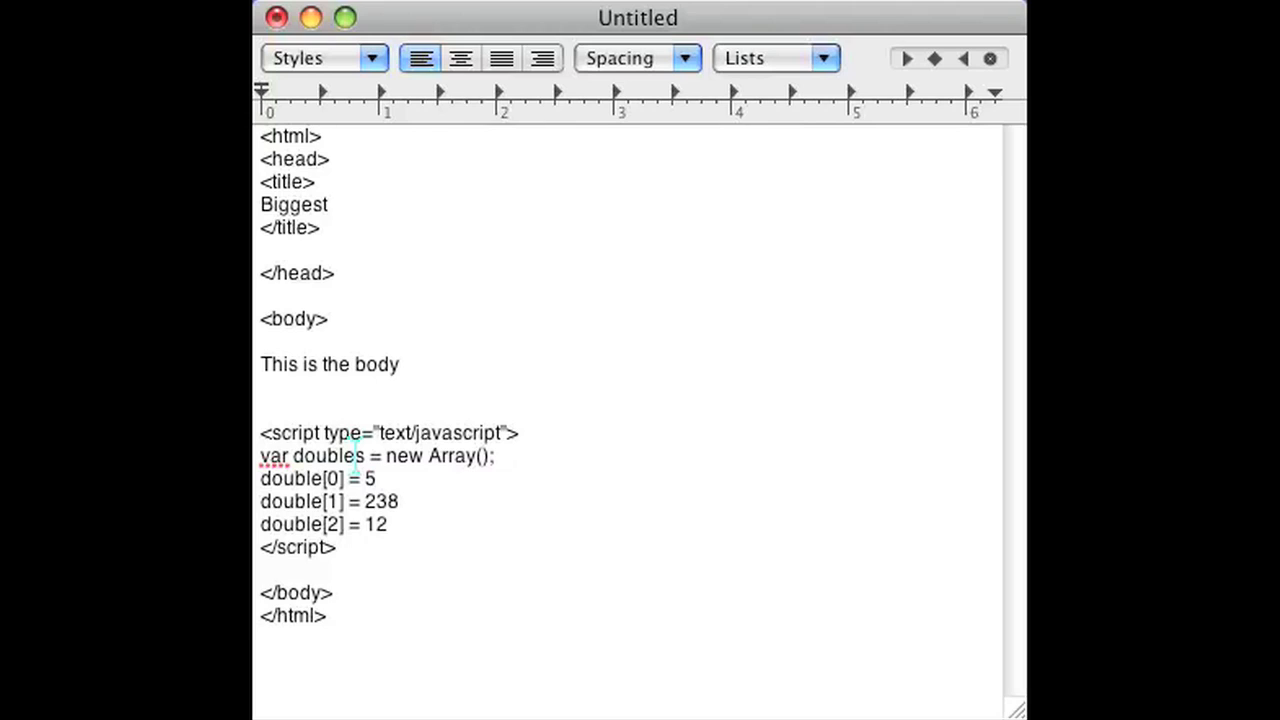
key("enter")
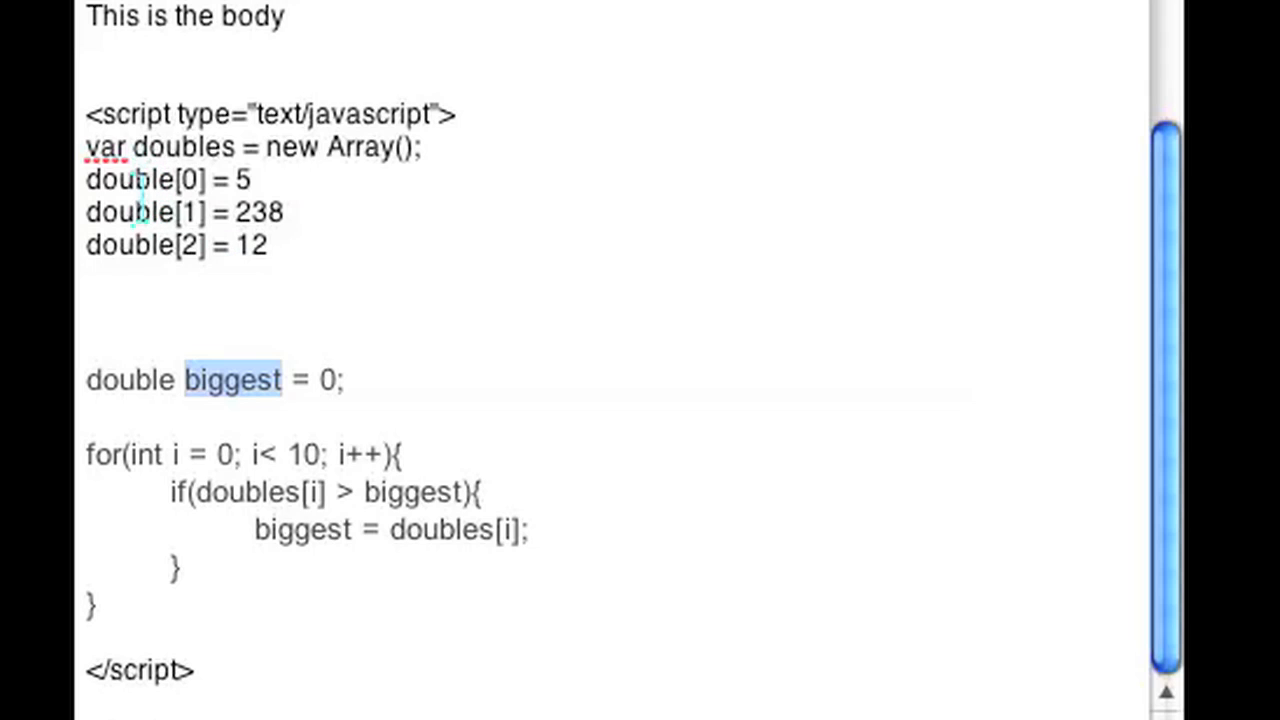
mouse_move(200, 504)
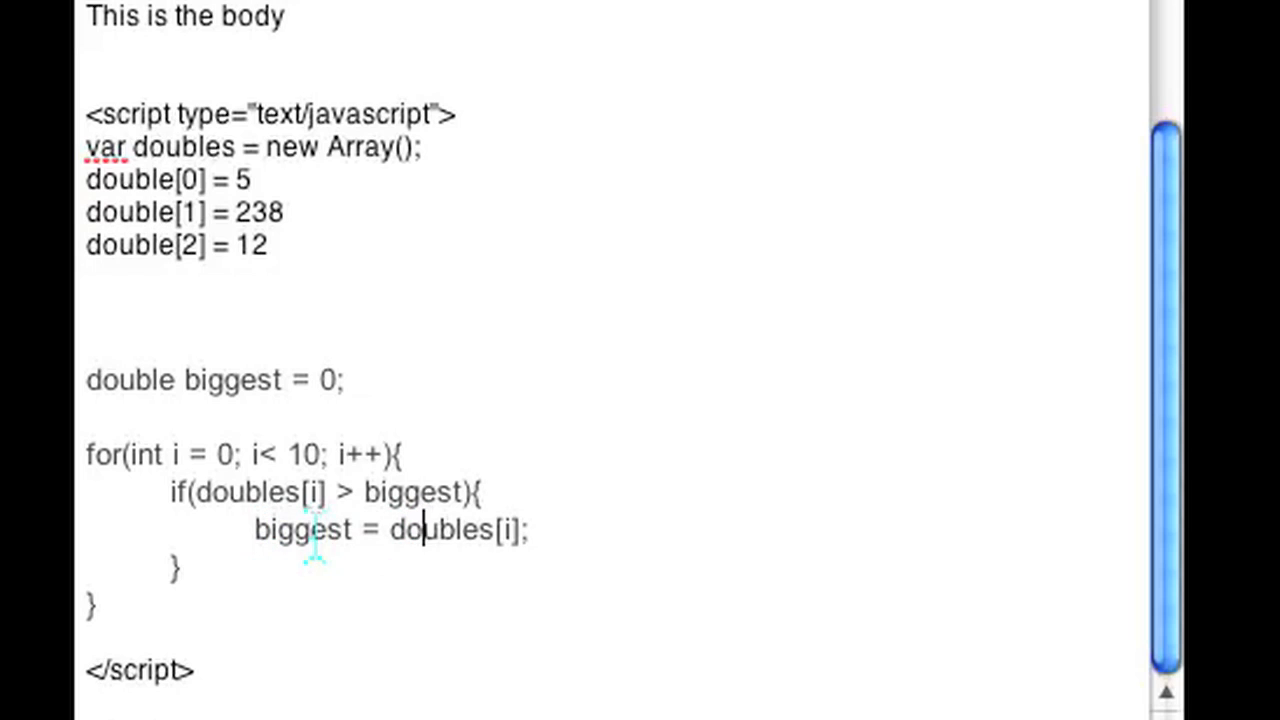
Start a 'biggest =' statement on a new line after the loop.
double_click(300, 530)
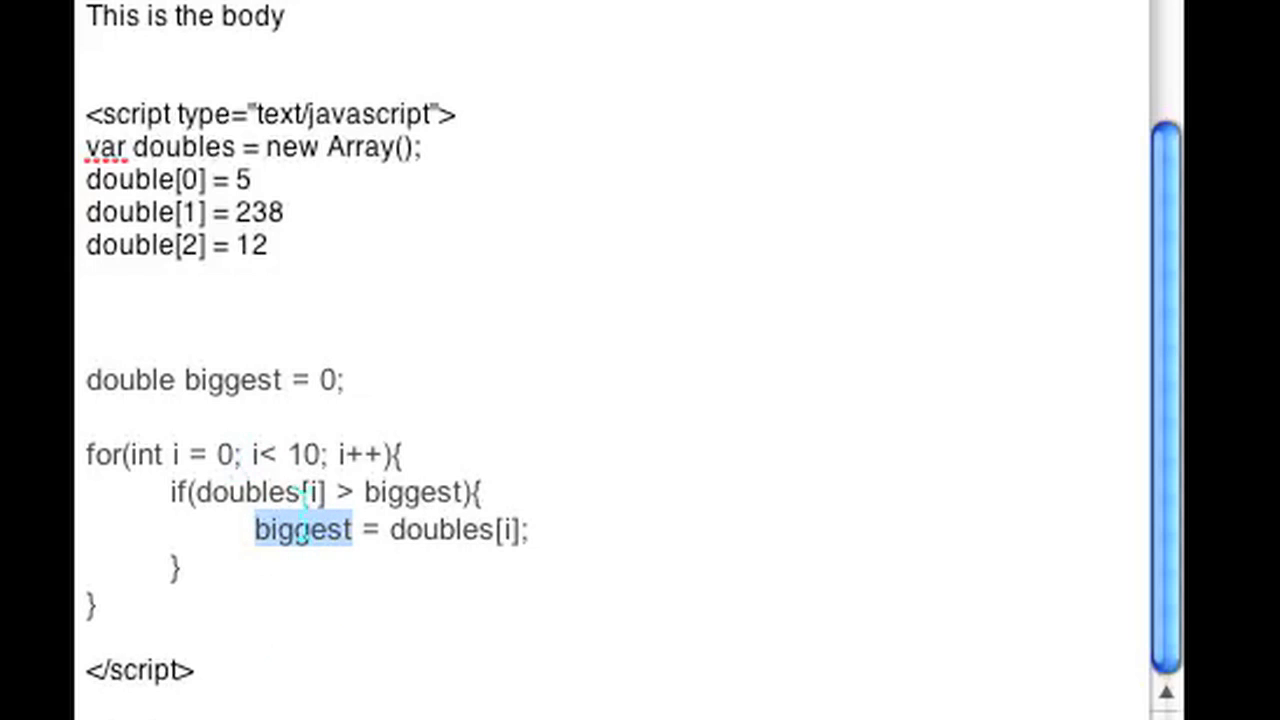
mouse_move(160, 636)
type("b")
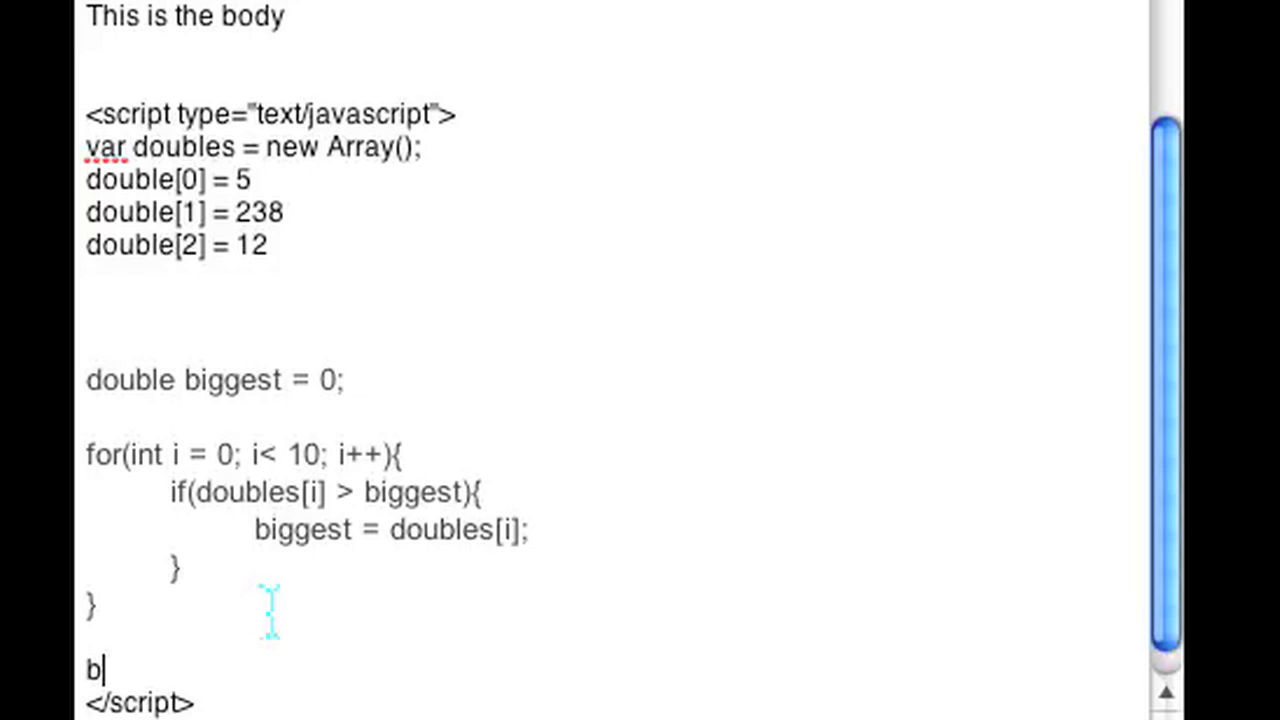
type("iggest =")
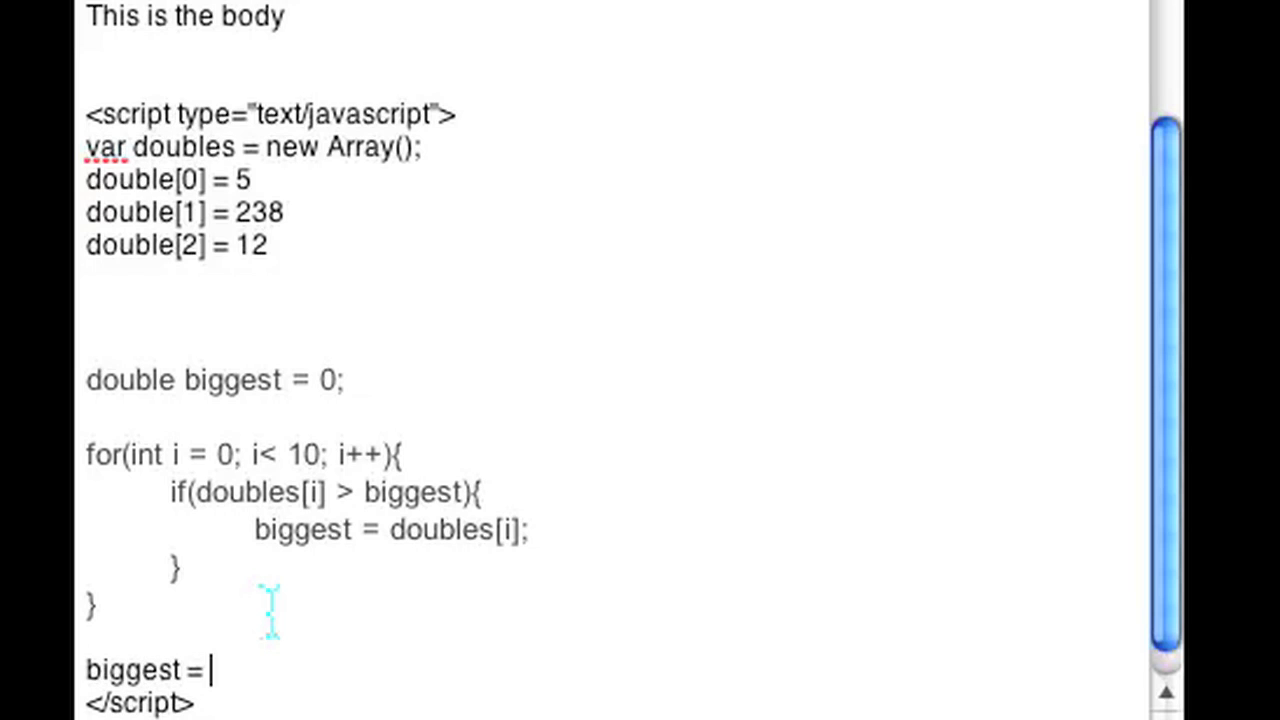